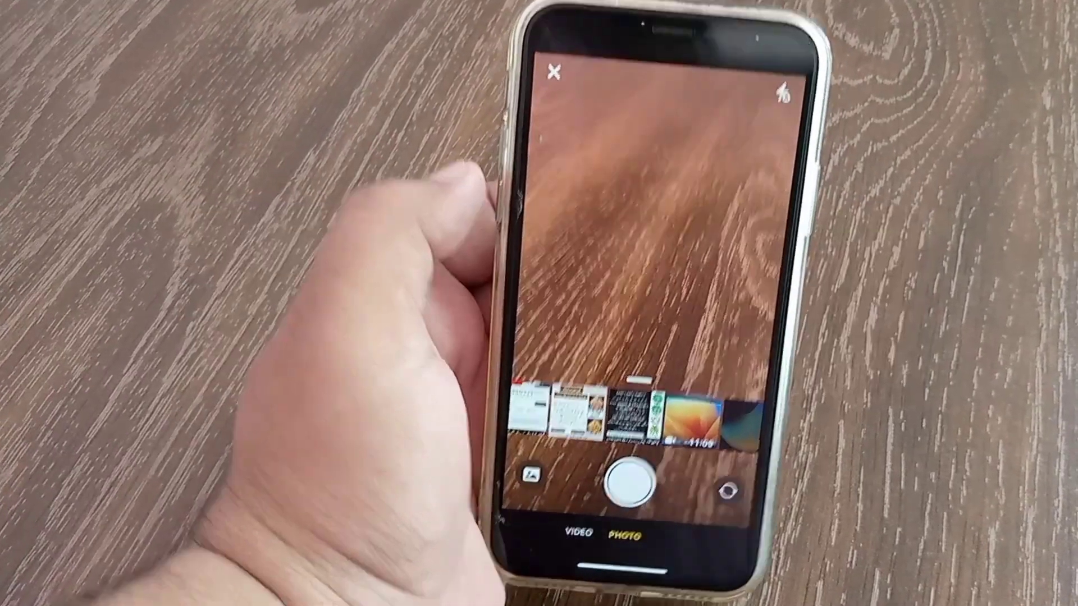
- Close the camera view, browse the second home-screen page and return to the first page
{"action": "left_click", "coordinate": [554, 72]}
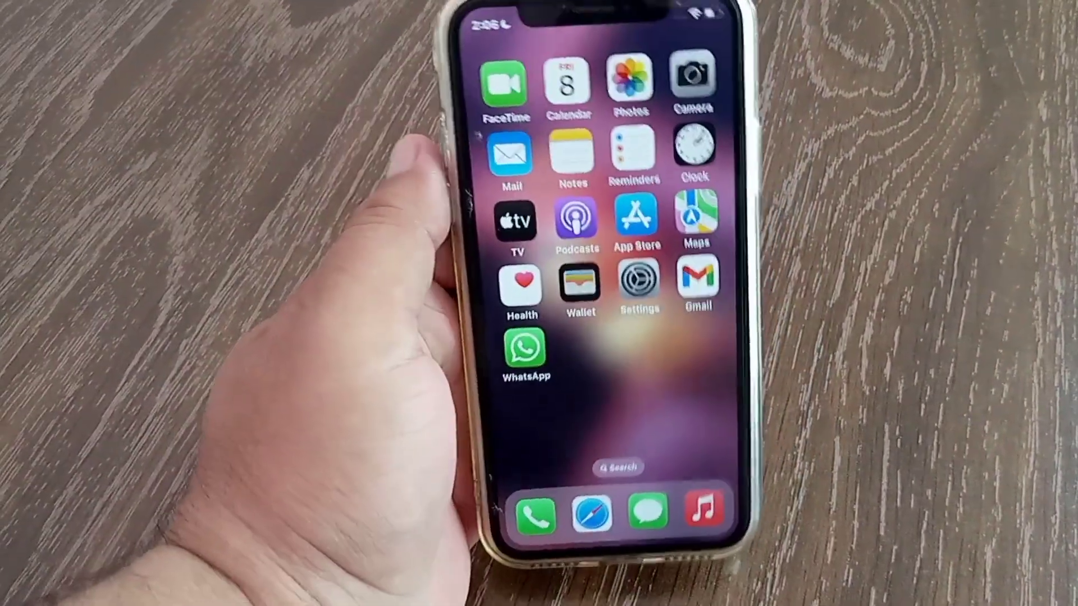
{"action": "scroll", "scroll_direction": "left", "scroll_amount": 3}
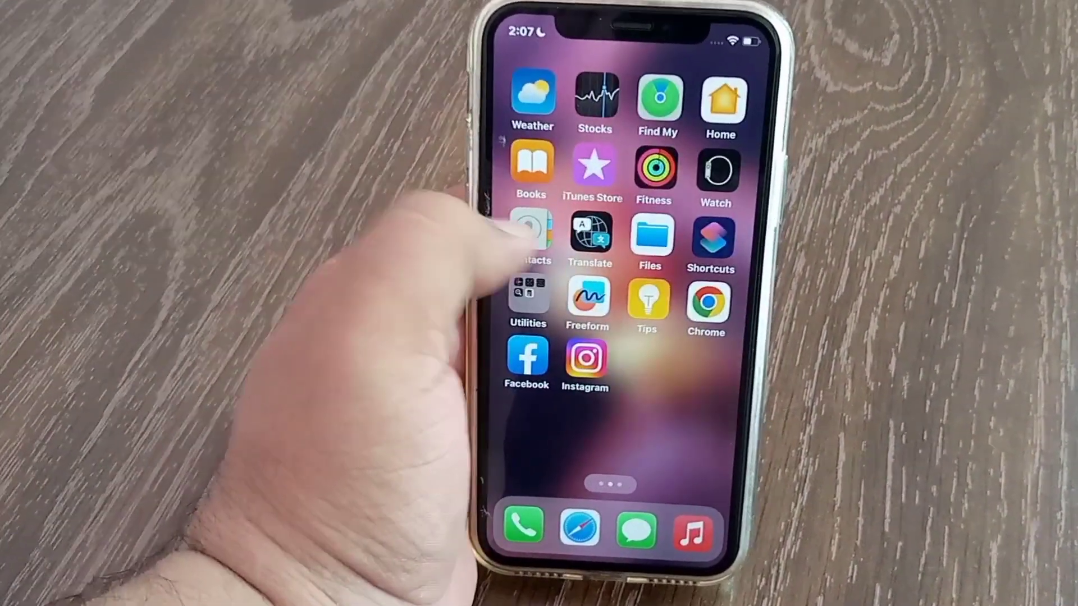
{"action": "scroll", "scroll_direction": "right", "scroll_amount": 3}
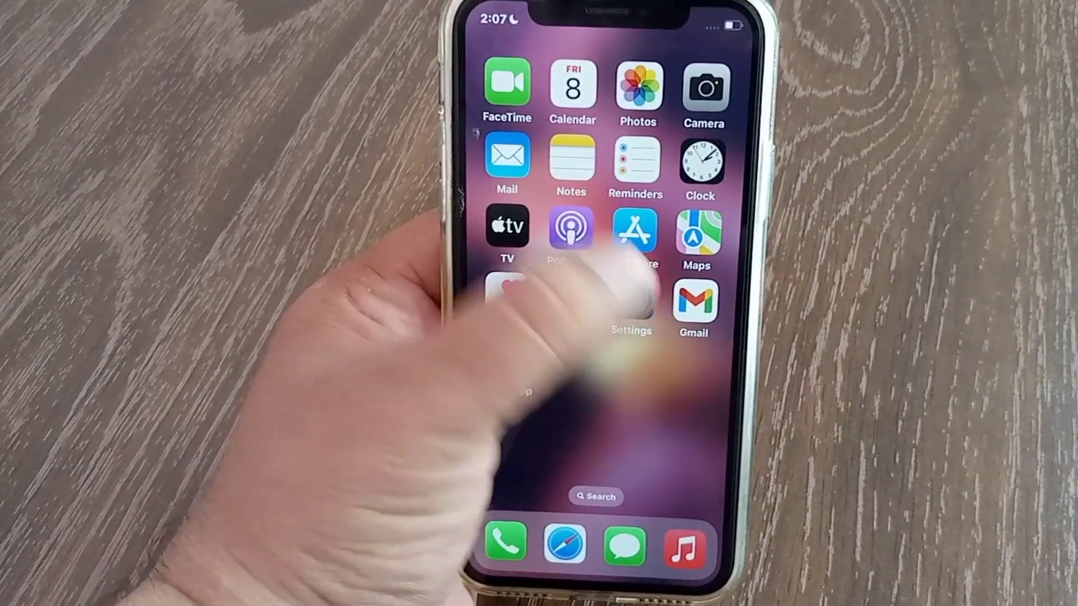
- Launch Settings and scroll down the app list to WhatsApp's permissions page
{"action": "left_click", "coordinate": [631, 299]}
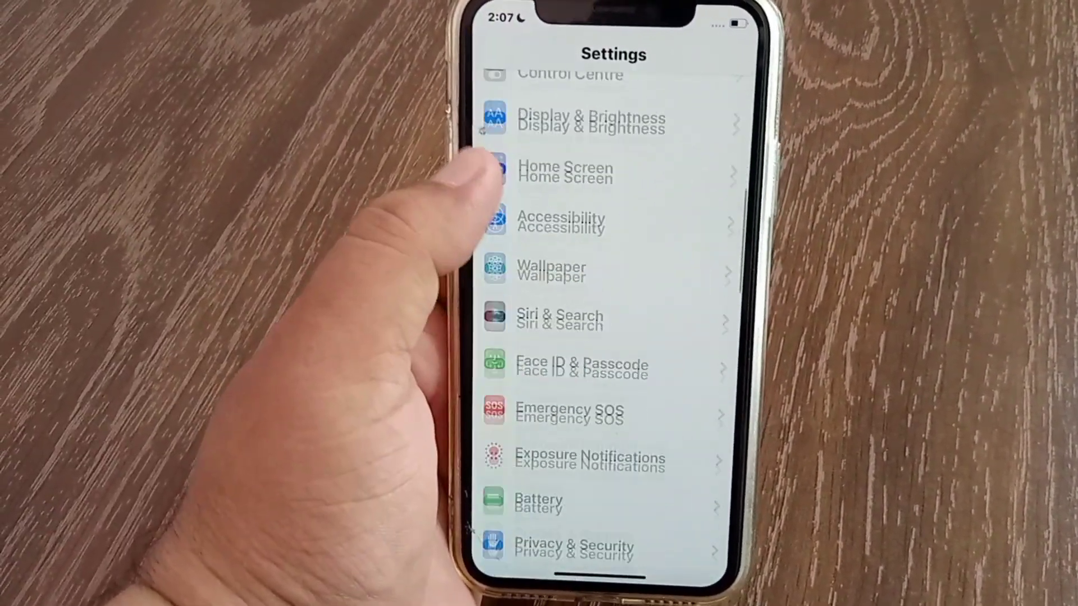
{"action": "scroll", "scroll_direction": "down", "scroll_amount": 3}
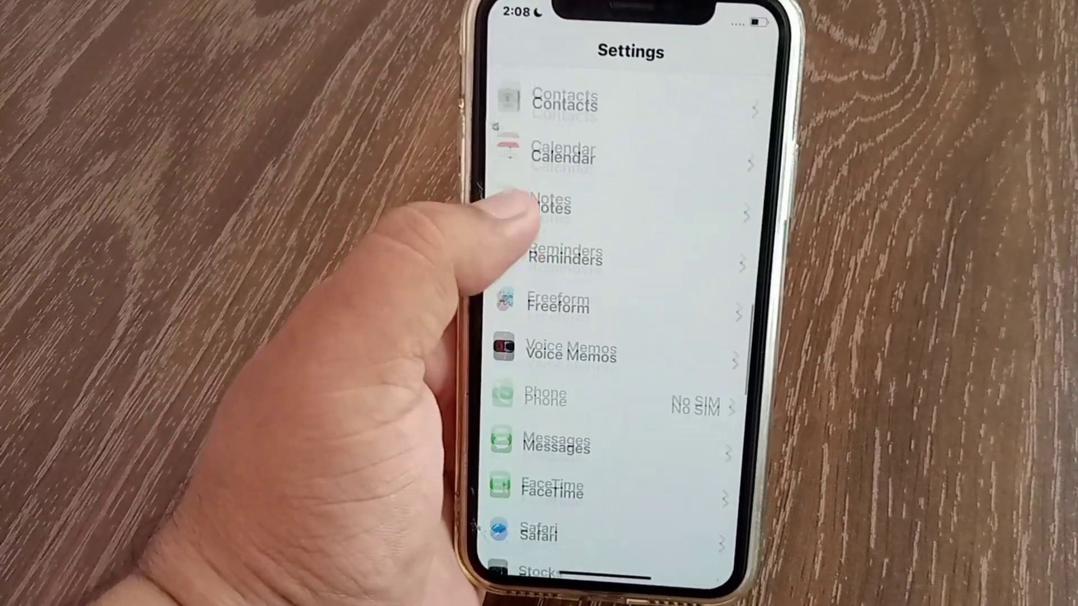
{"action": "scroll", "scroll_direction": "down", "scroll_amount": 3}
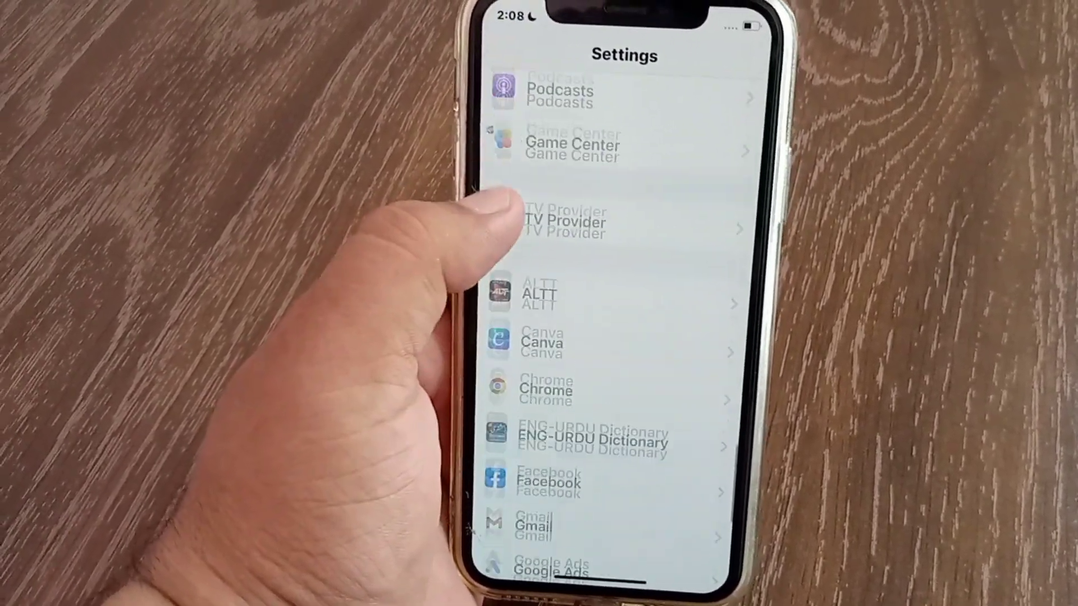
{"action": "scroll", "scroll_direction": "down", "scroll_amount": 3}
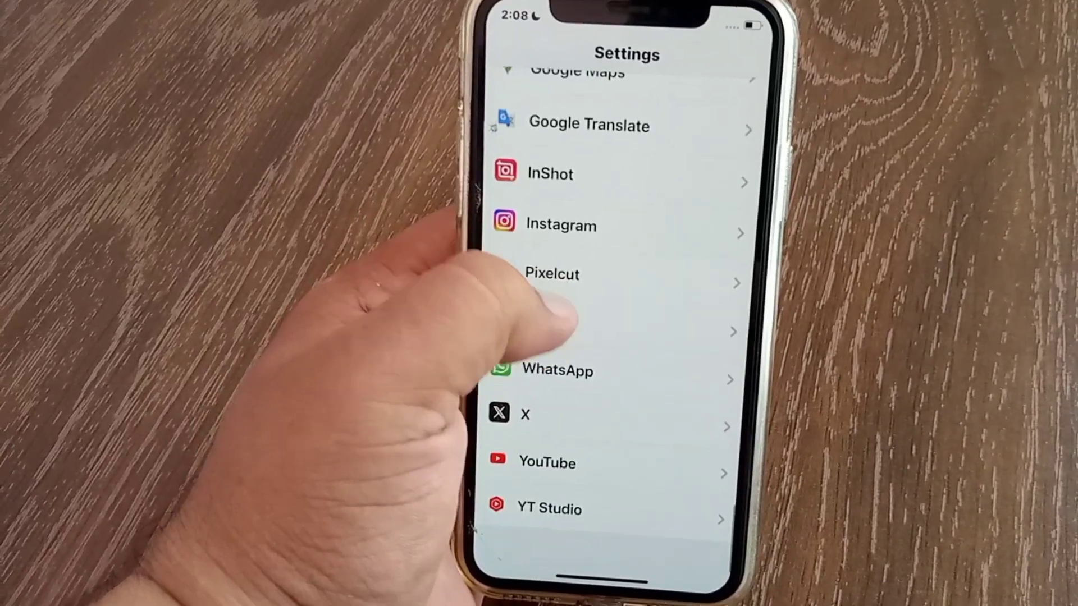
{"action": "left_click", "coordinate": [558, 369]}
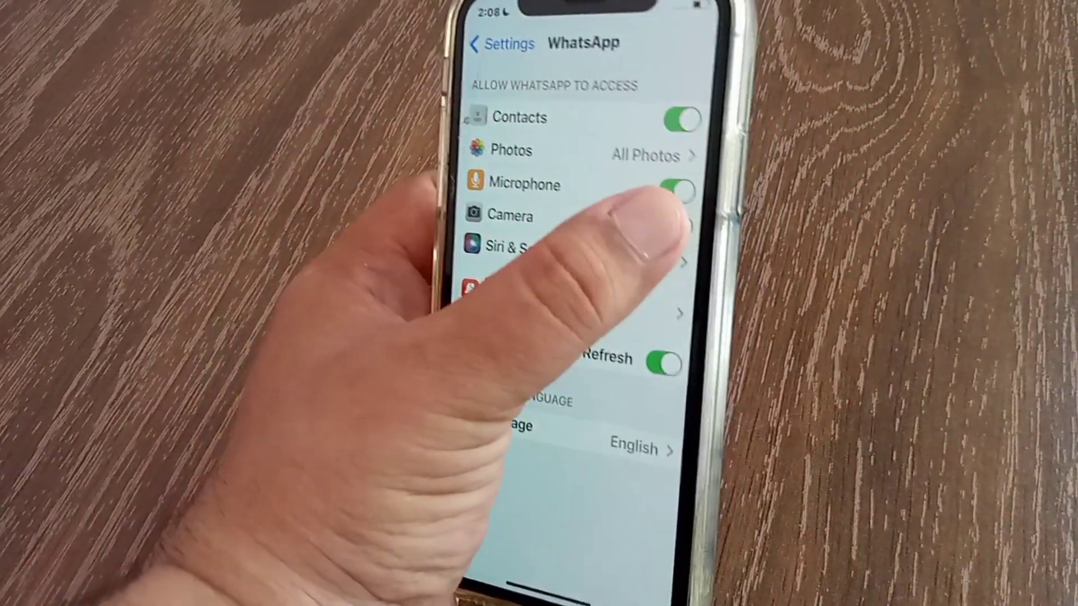
- Toggle WhatsApp's Camera access off and back on, leaving it enabled
{"action": "left_click", "coordinate": [677, 216]}
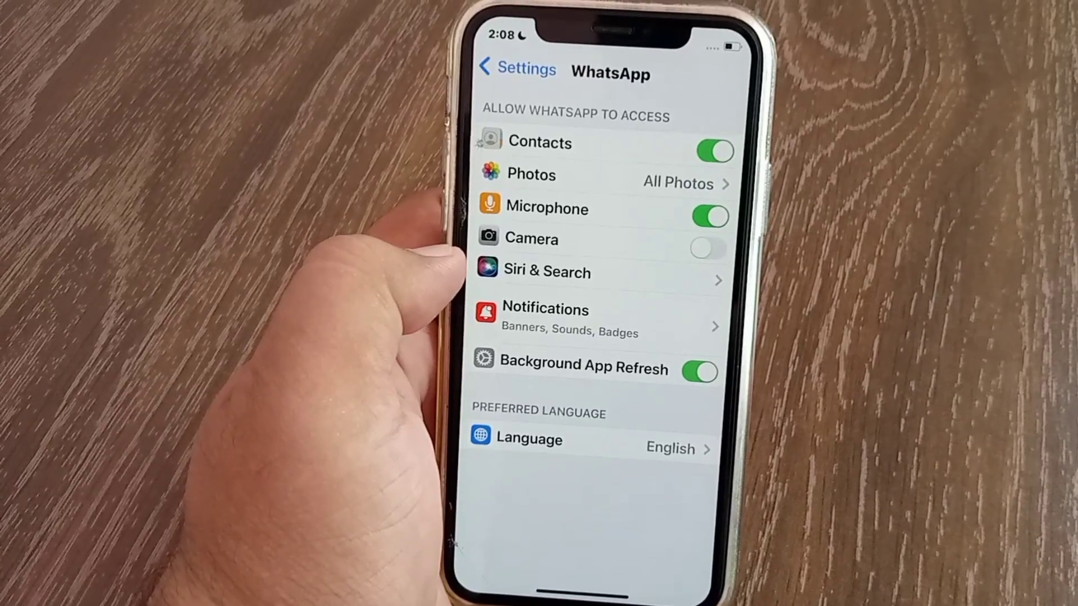
{"action": "left_click", "coordinate": [711, 246]}
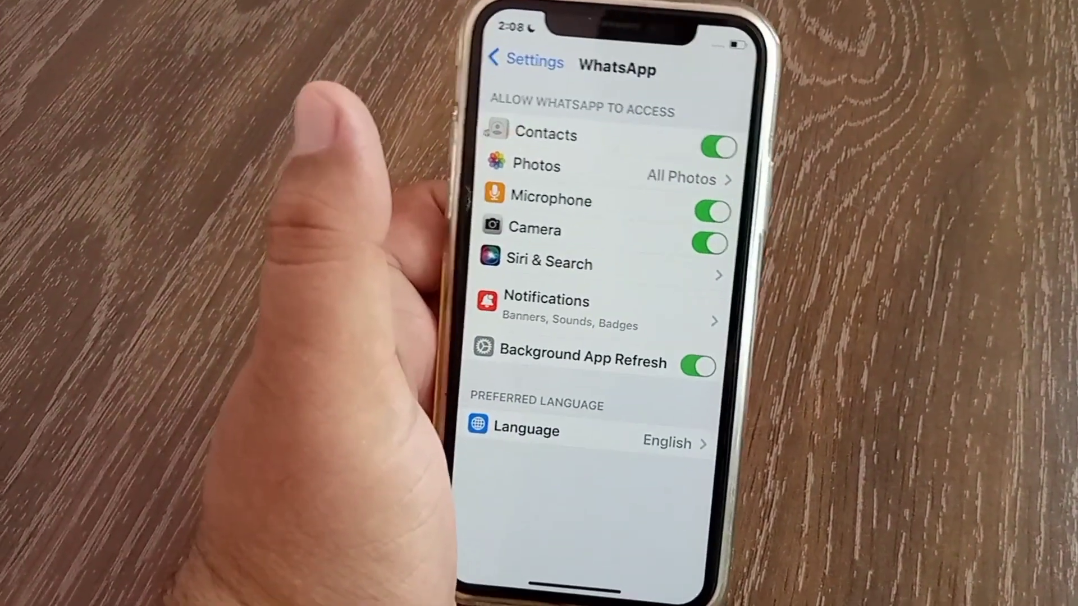